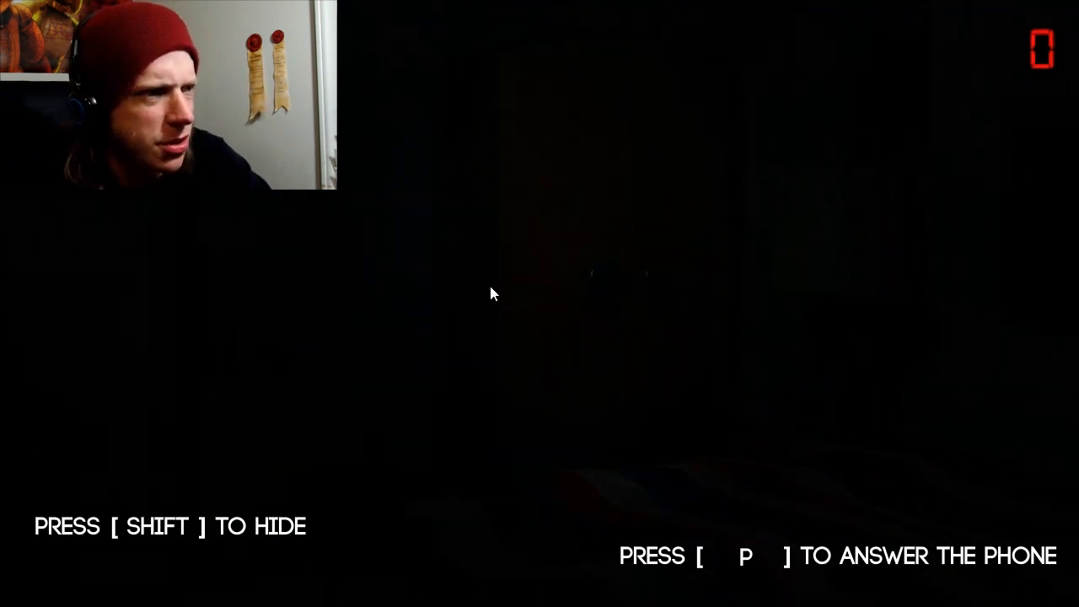
# - Answer the phone call with P, then walk forward into the room with the table
pyautogui.press('p')
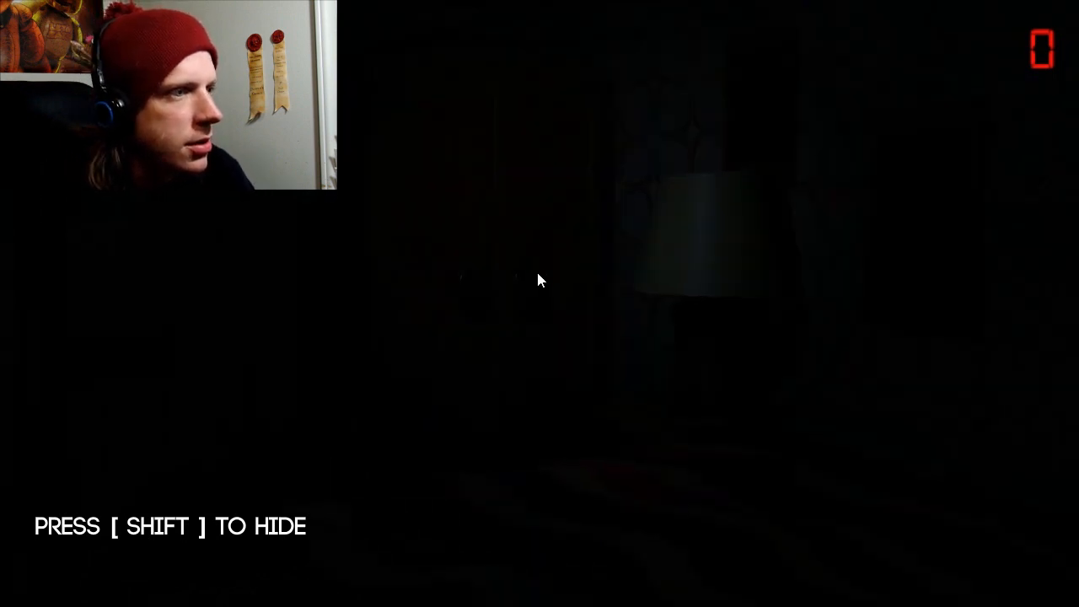
pyautogui.moveTo(421, 344)
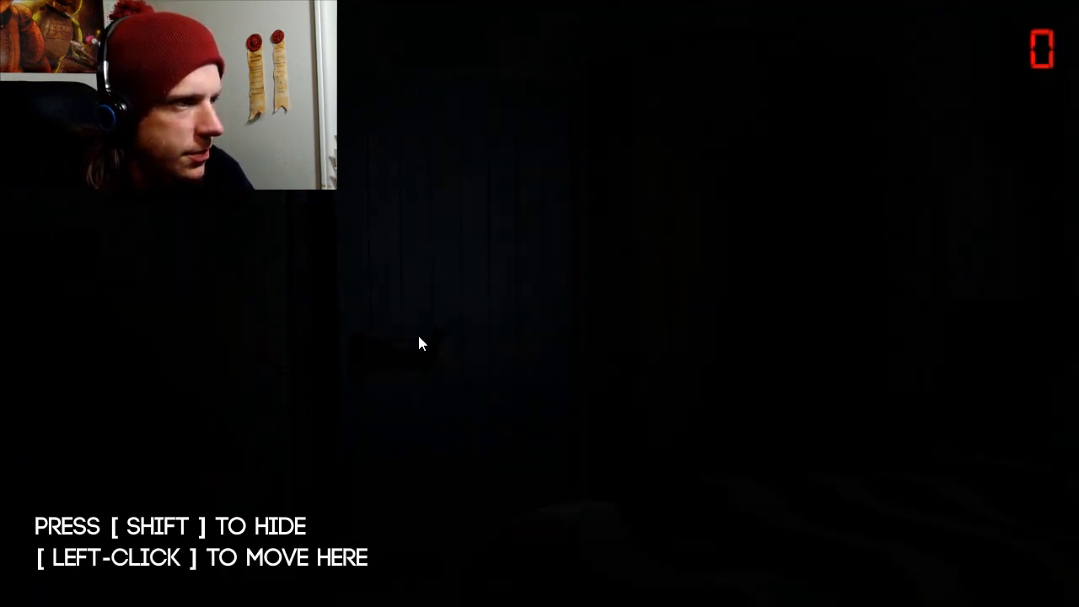
pyautogui.click(422, 343)
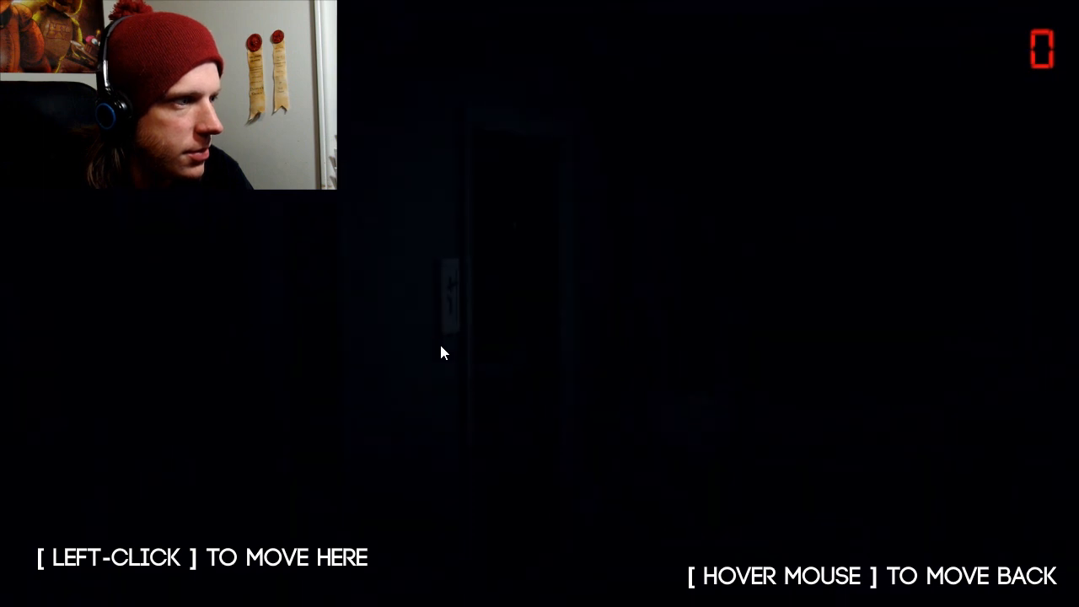
pyautogui.click(445, 354)
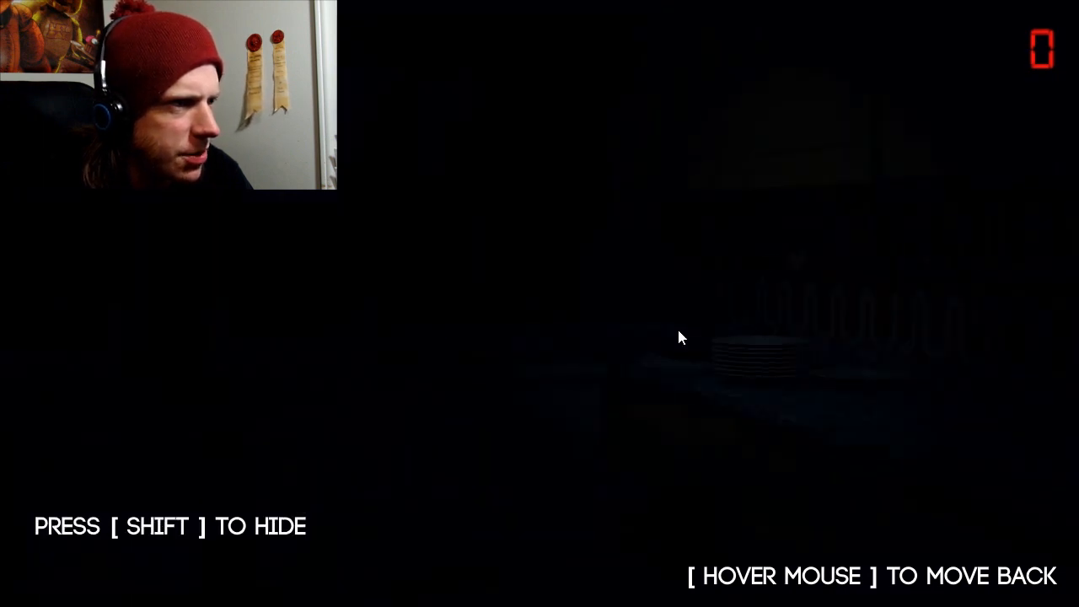
pyautogui.moveTo(222, 283)
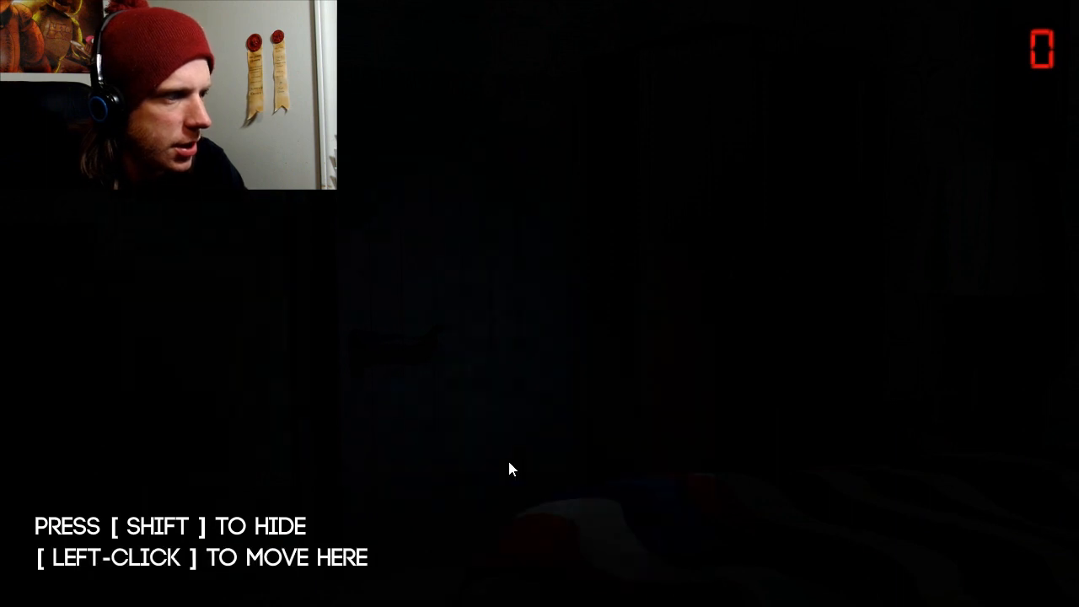
# - Move through the dark rooms toward the doorway as the hour counter reaches 1
pyautogui.click(509, 468)
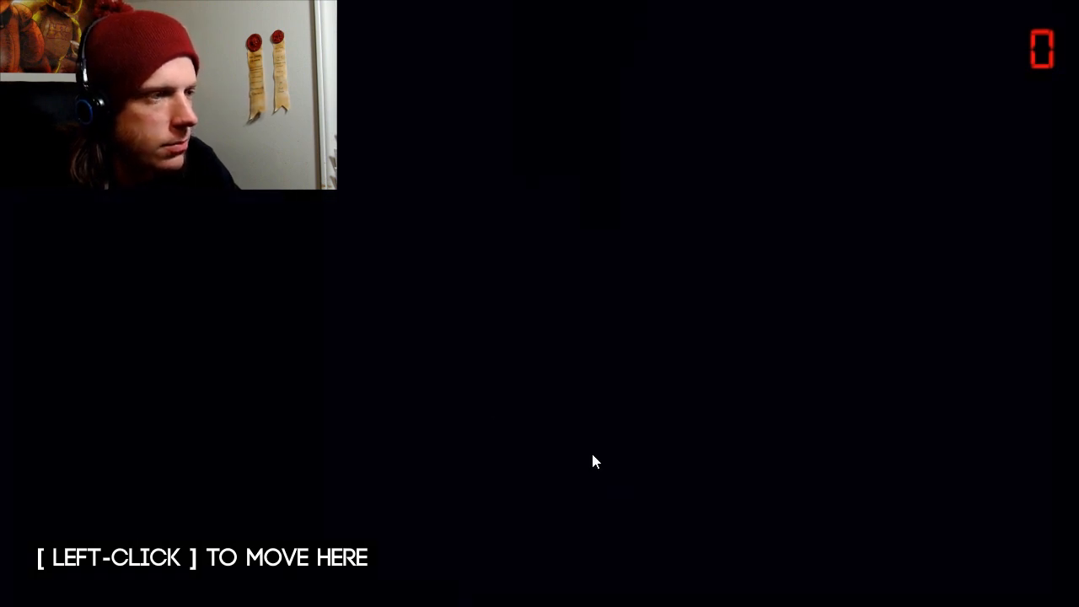
pyautogui.click(596, 462)
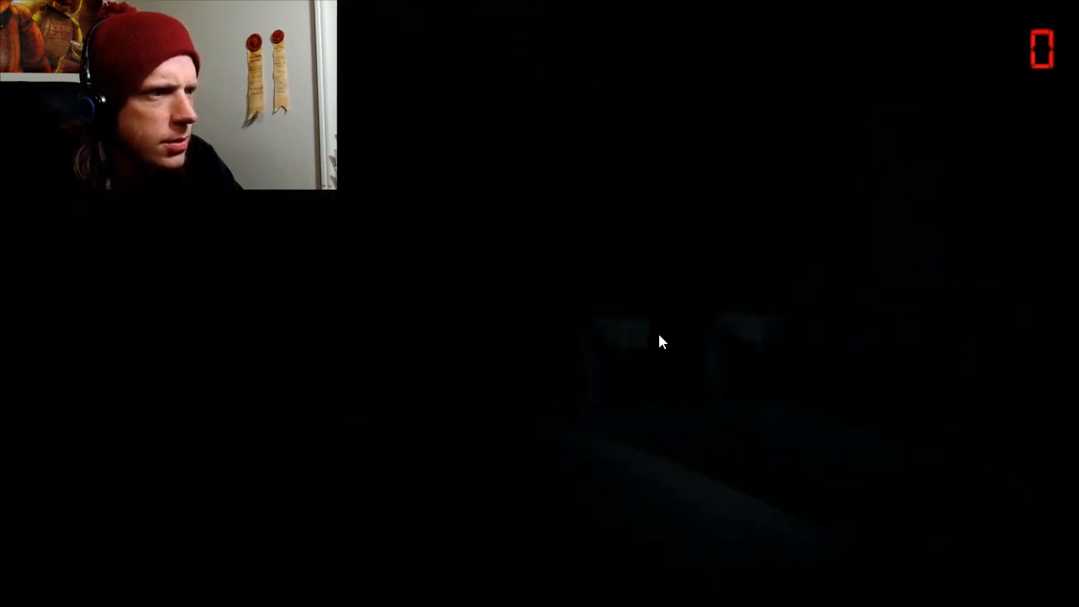
pyautogui.moveTo(438, 307)
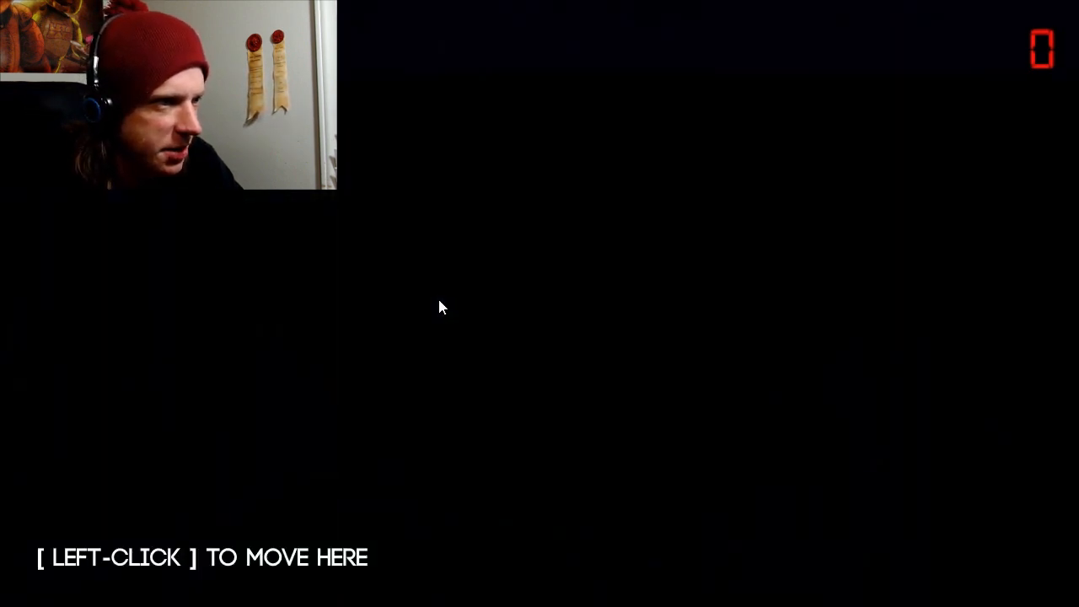
pyautogui.click(439, 307)
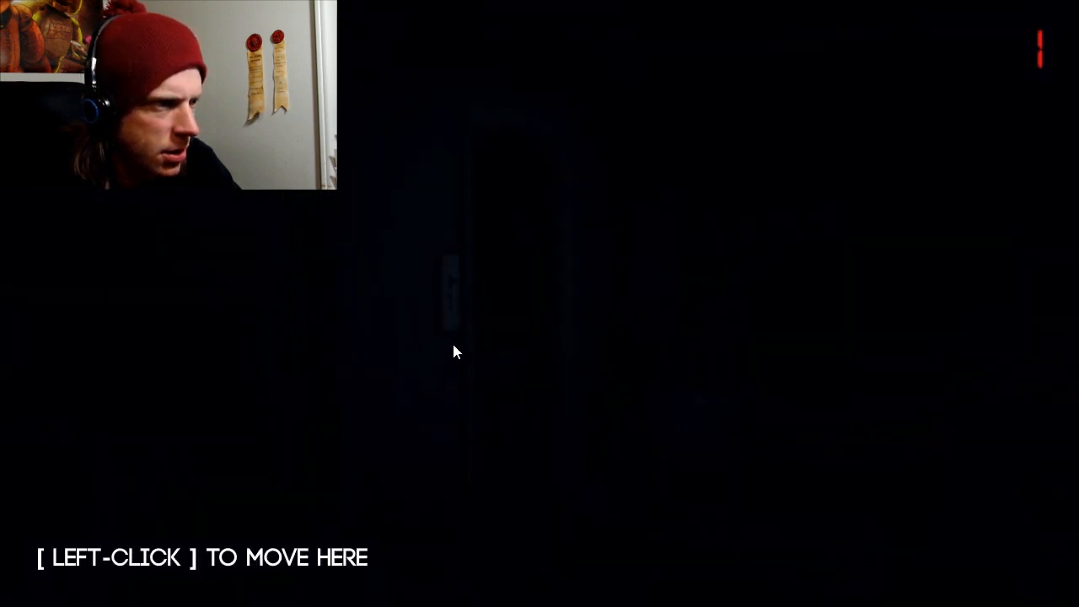
# - Approach the dark doorway and walk through it into the patterned-wall room
pyautogui.click(455, 352)
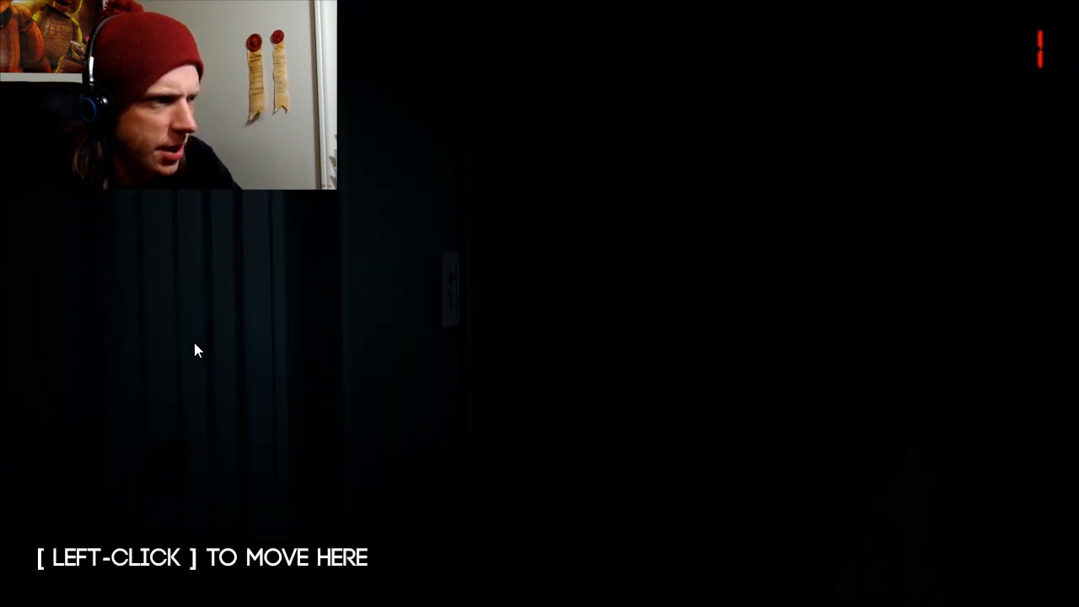
pyautogui.click(199, 349)
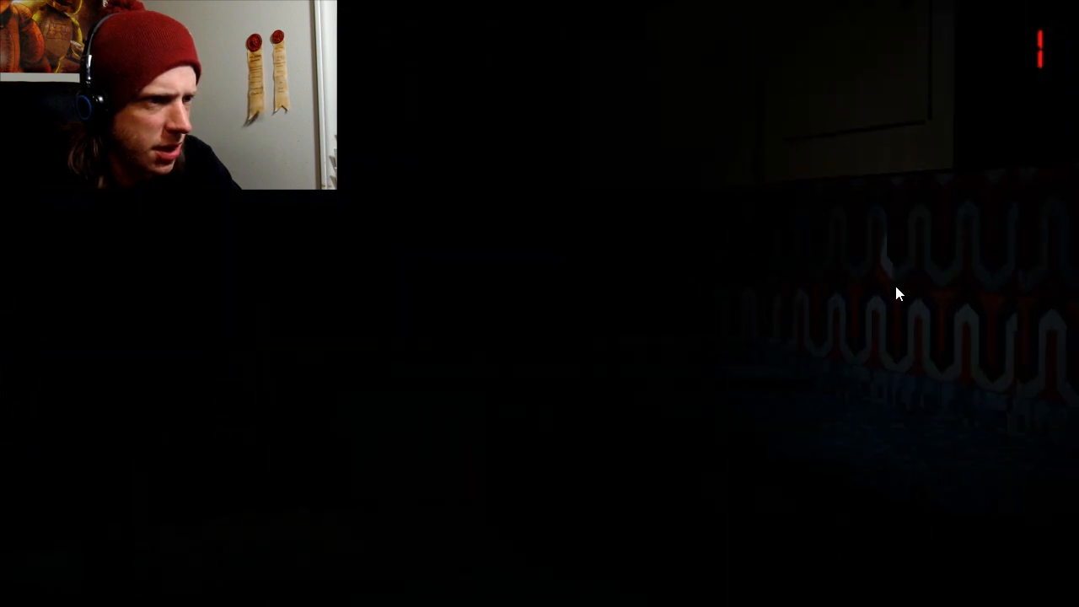
pyautogui.moveTo(485, 435)
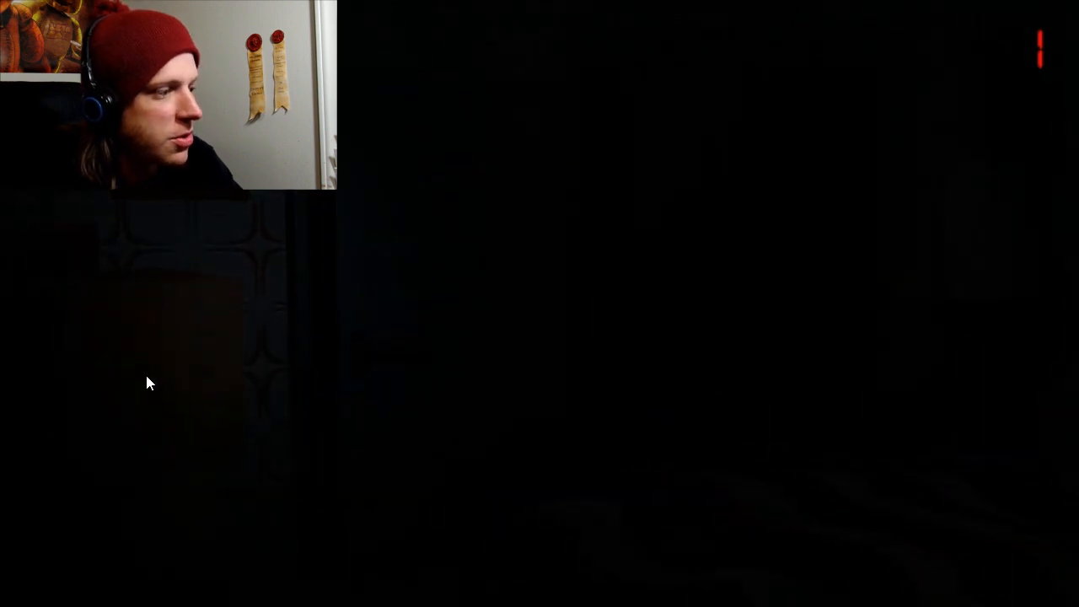
pyautogui.moveTo(404, 386)
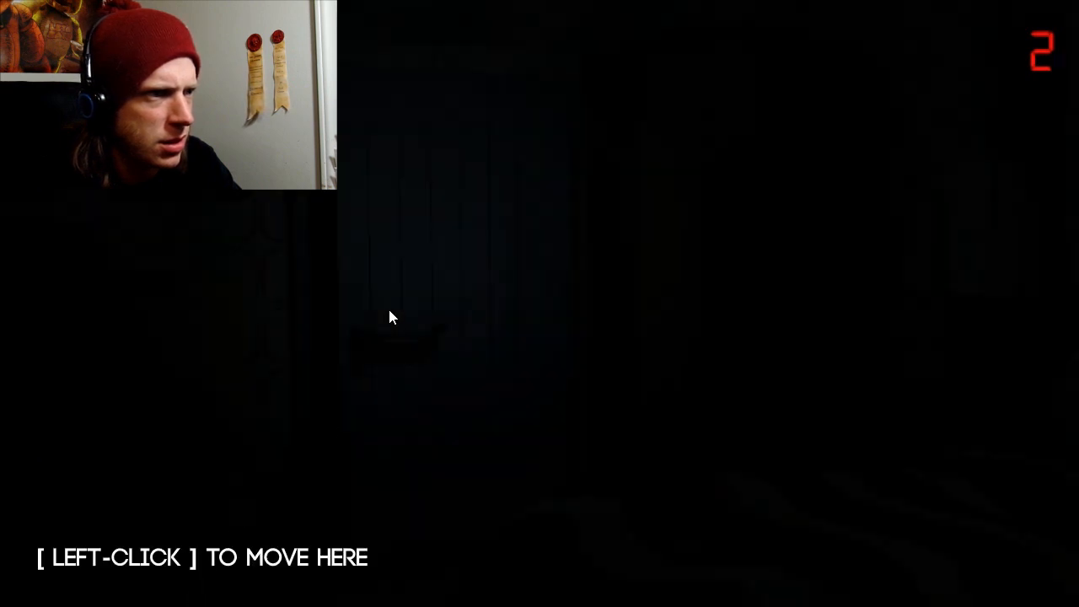
# - Keep moving through the dark rooms at hour 3 until the night ends at the title menu
pyautogui.click(391, 317)
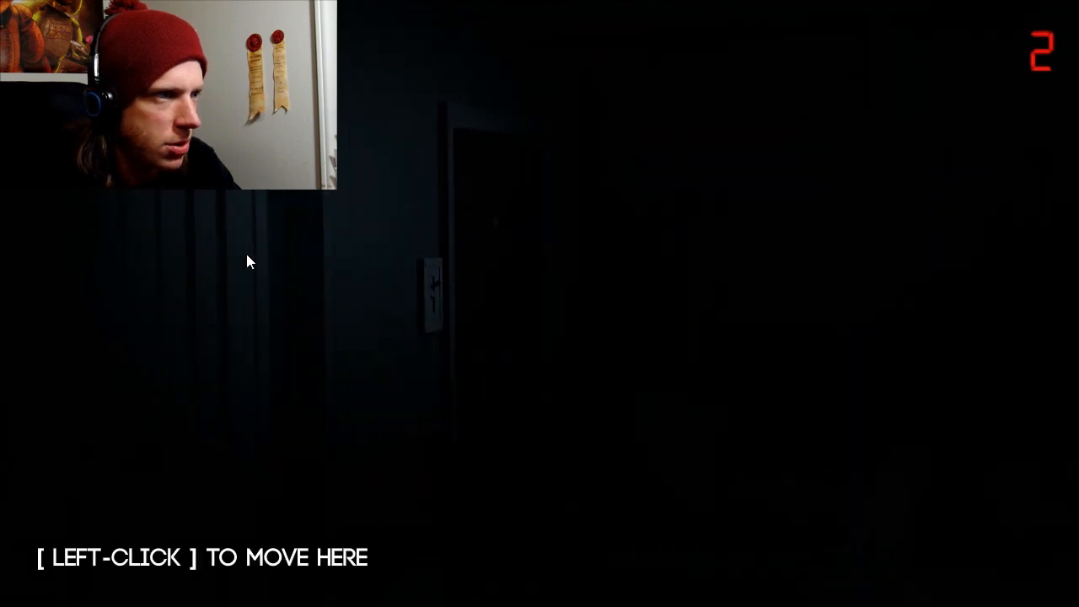
pyautogui.click(250, 261)
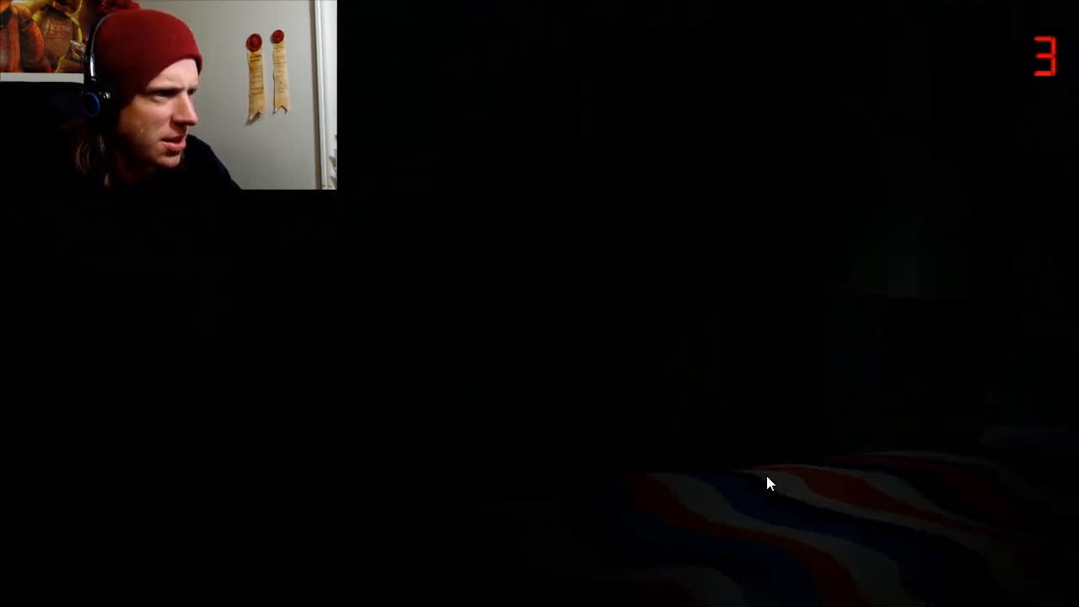
pyautogui.moveTo(493, 388)
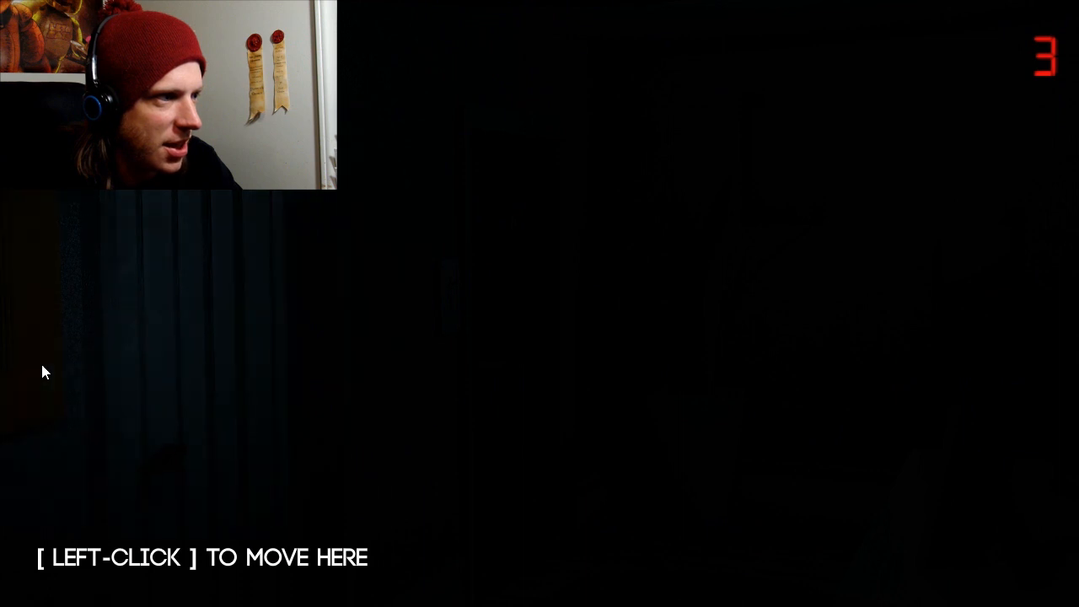
pyautogui.moveTo(368, 330)
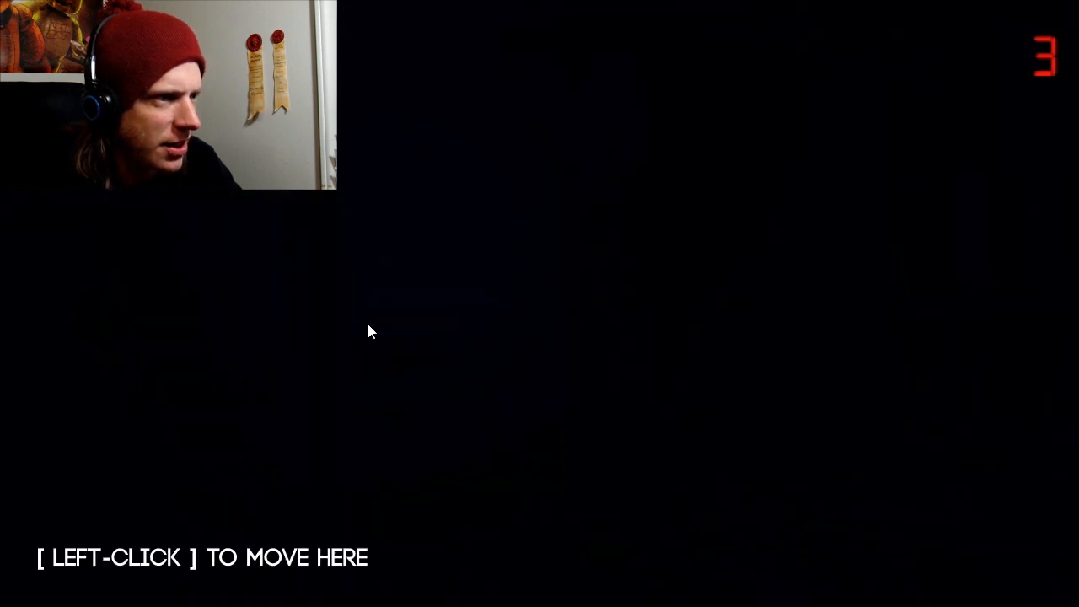
pyautogui.click(367, 331)
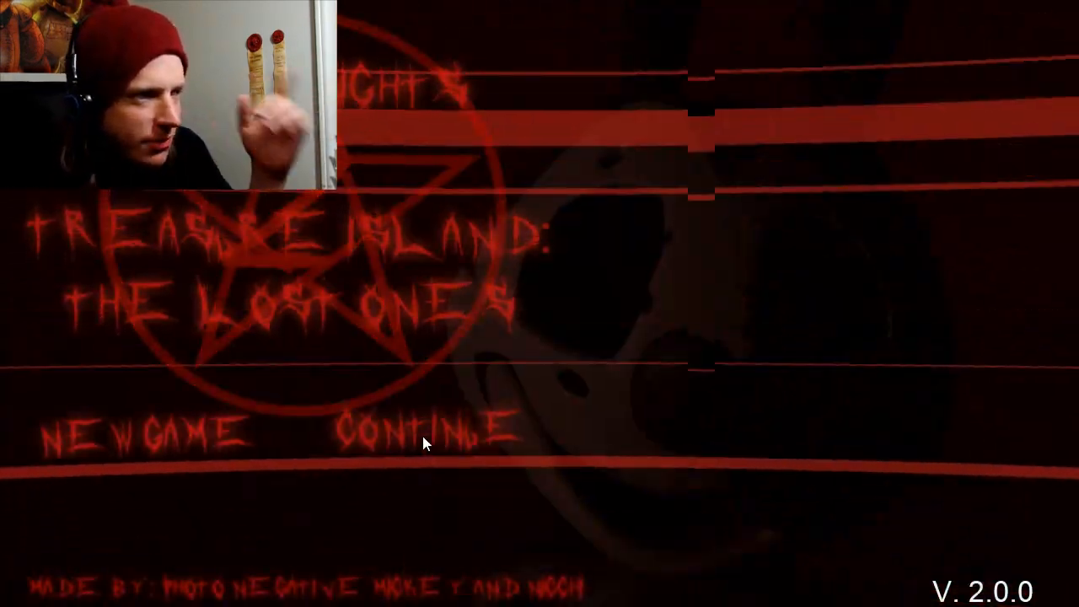
# - Choose Continue on the title menu to resume the saved night at hour 0
pyautogui.click(131, 430)
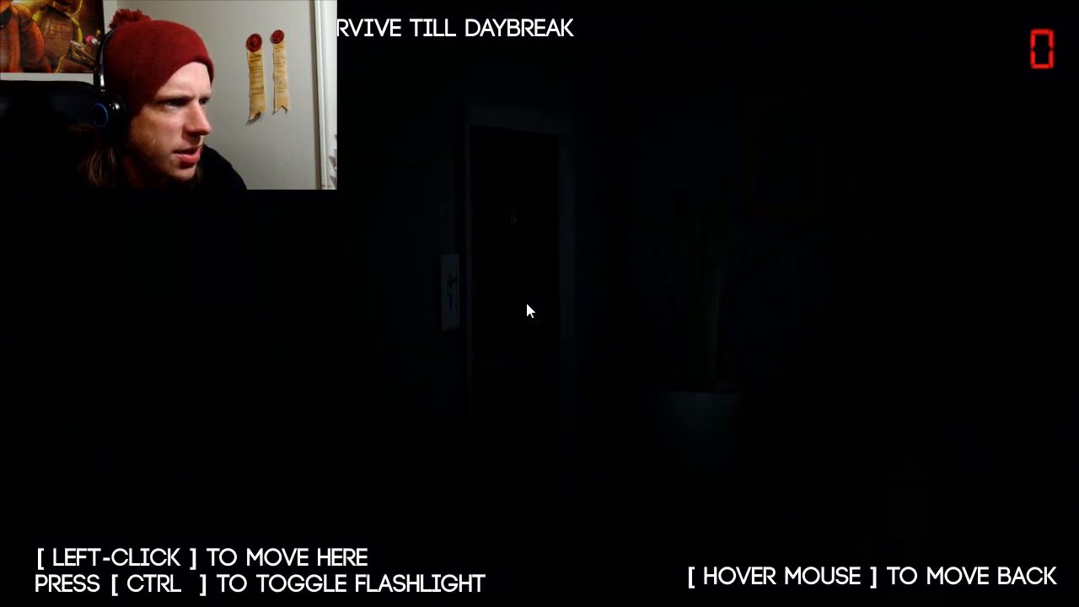
# - Walk through the doorway and across the dark room up to the closed door
pyautogui.click(529, 310)
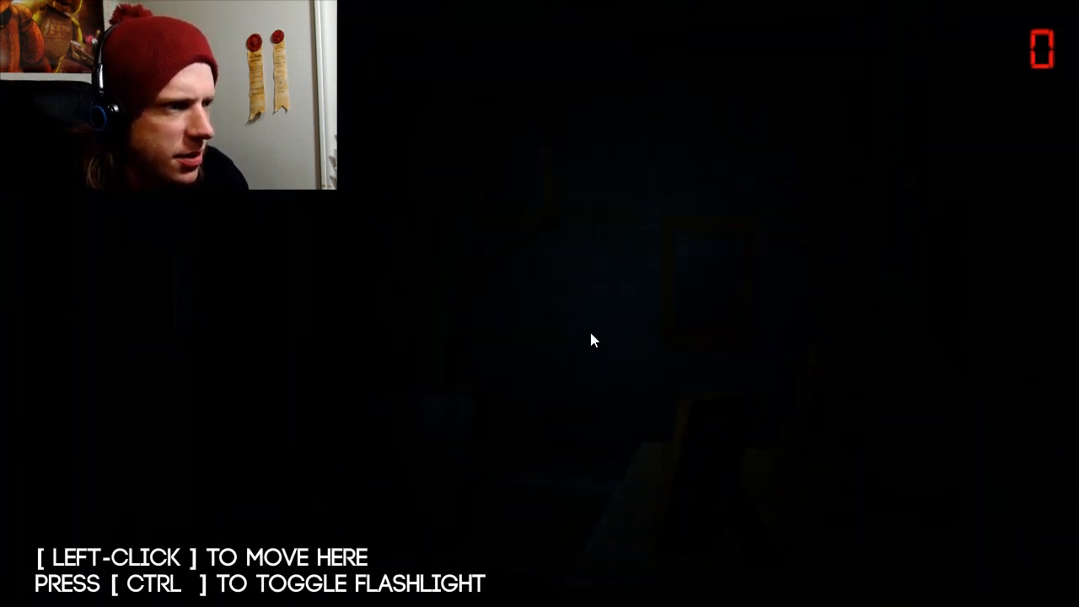
pyautogui.click(590, 338)
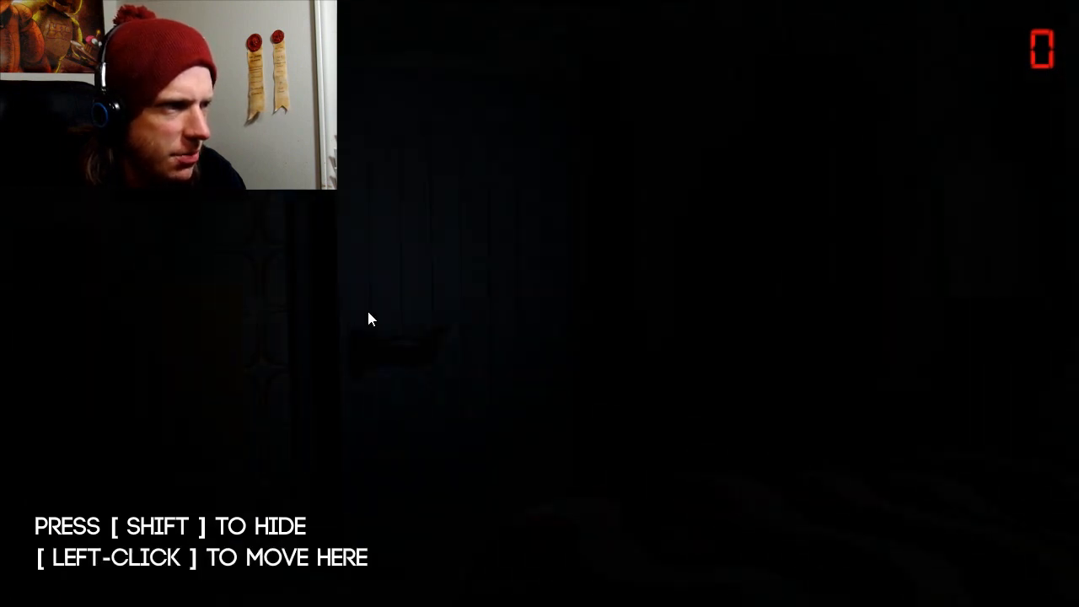
pyautogui.click(369, 319)
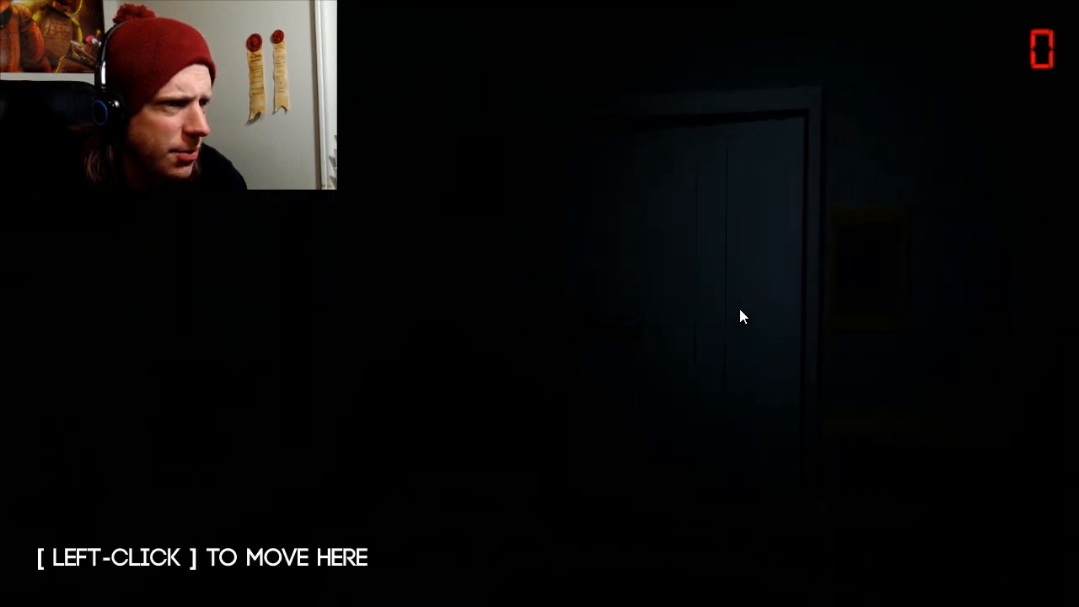
pyautogui.click(741, 317)
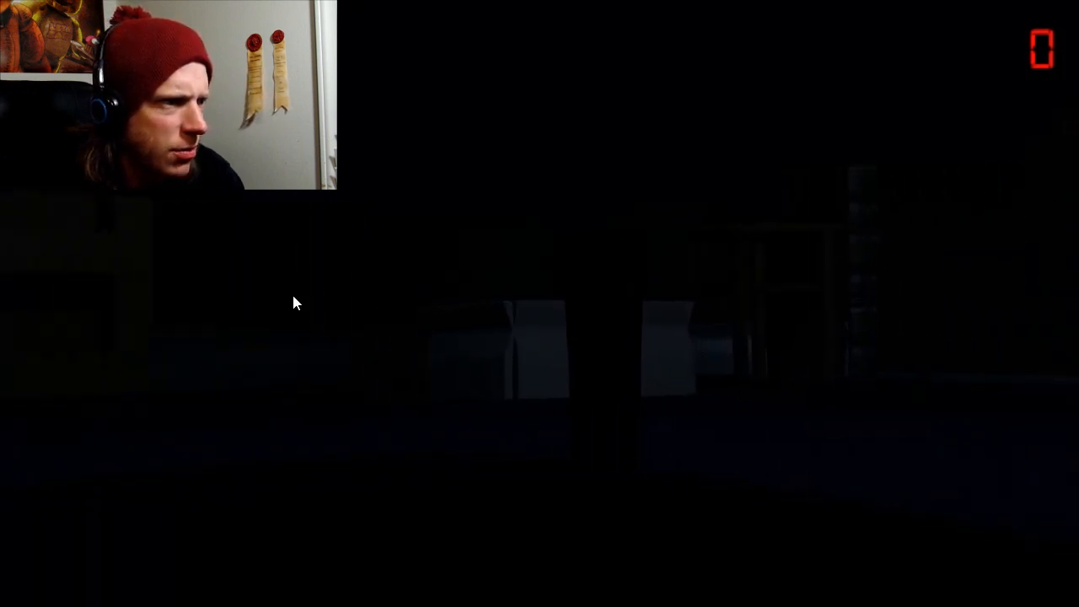
pyautogui.moveTo(550, 355)
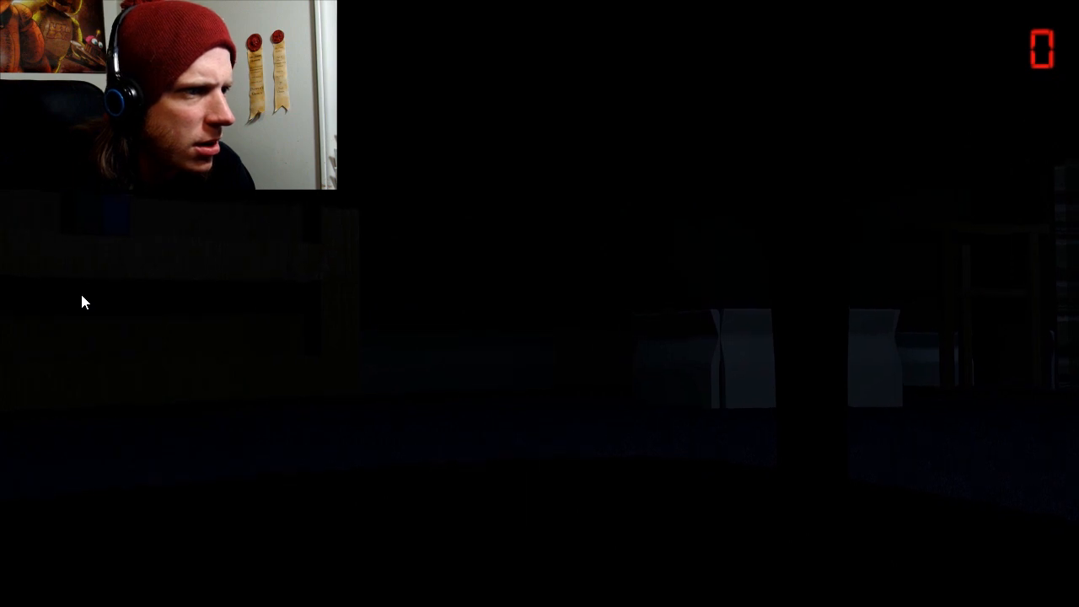
pyautogui.moveTo(637, 300)
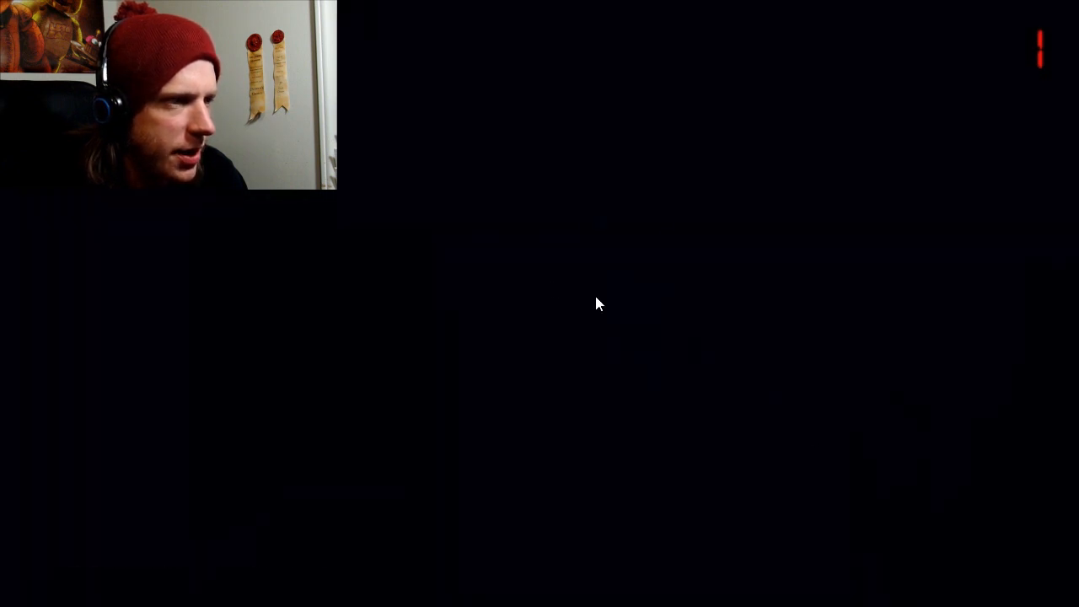
pyautogui.moveTo(1042, 293)
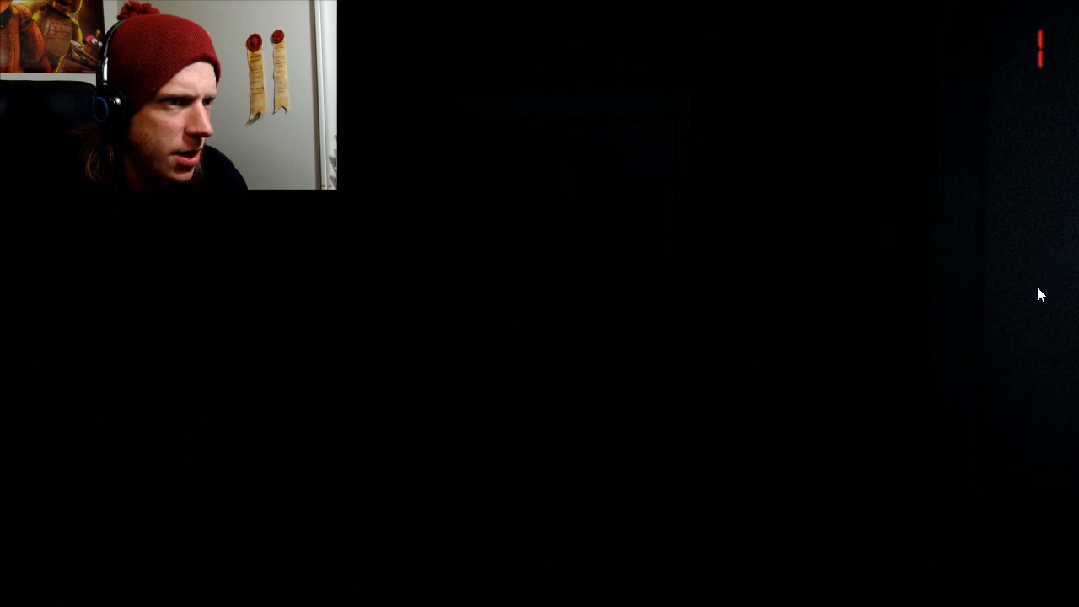
pyautogui.moveTo(649, 317)
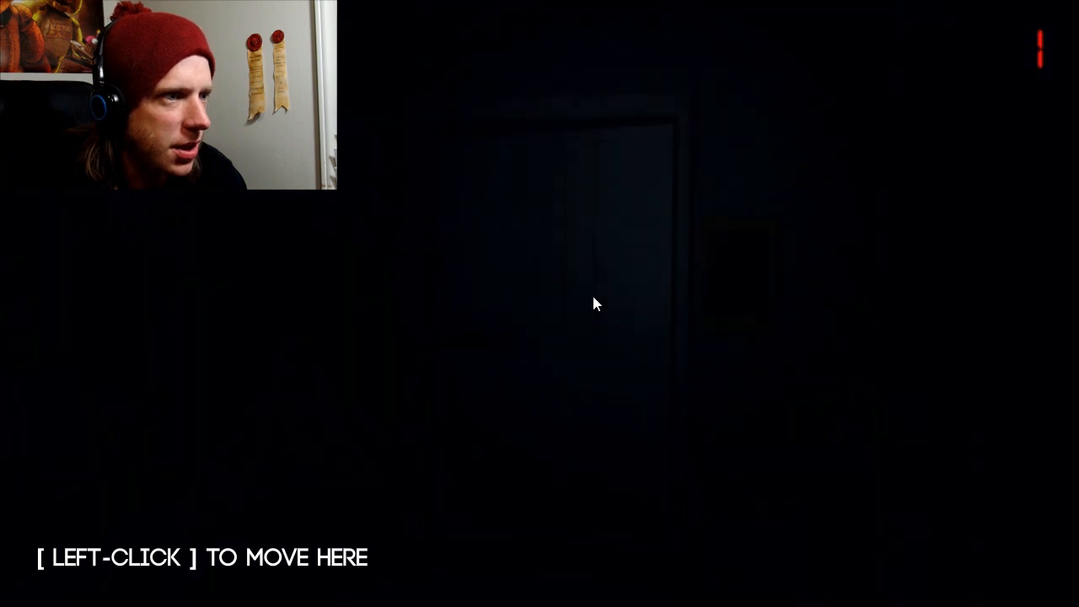
# - Approach the door and shift position in the pitch-dark room during hour 2
pyautogui.click(597, 303)
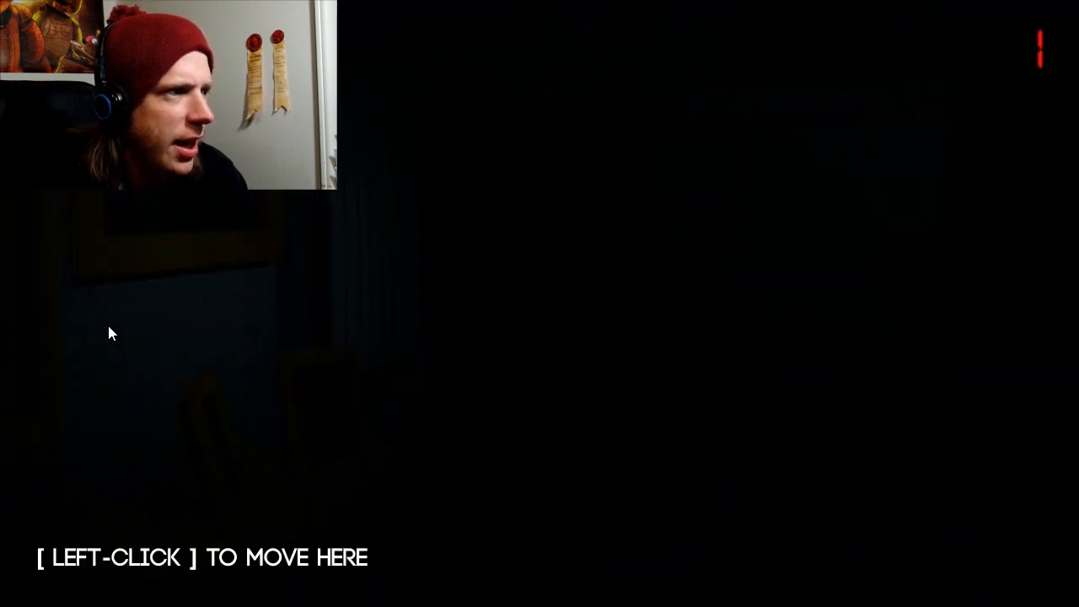
pyautogui.moveTo(539, 312)
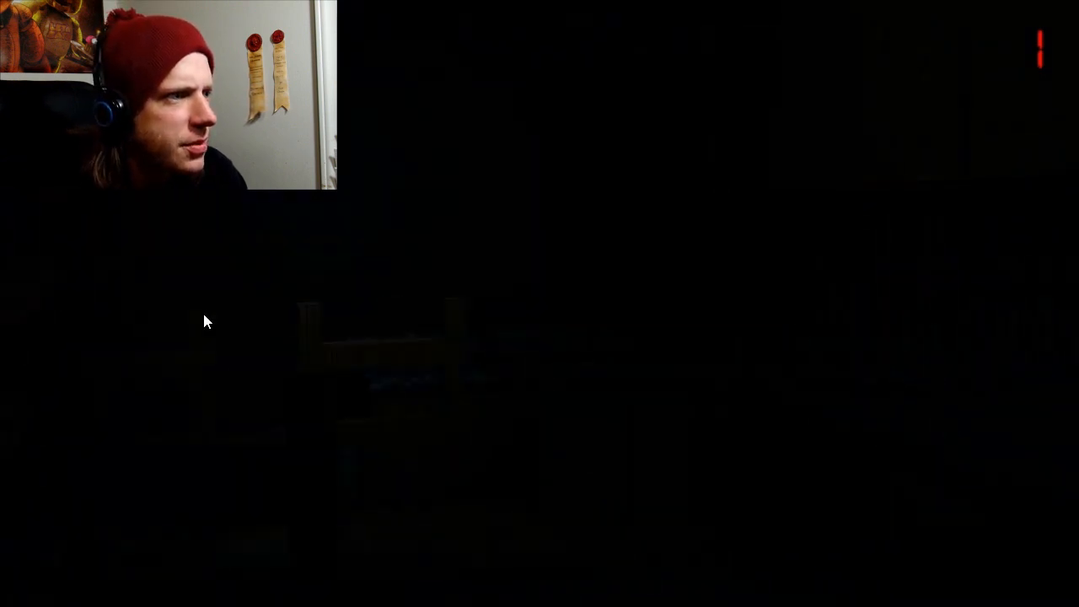
pyautogui.moveTo(358, 499)
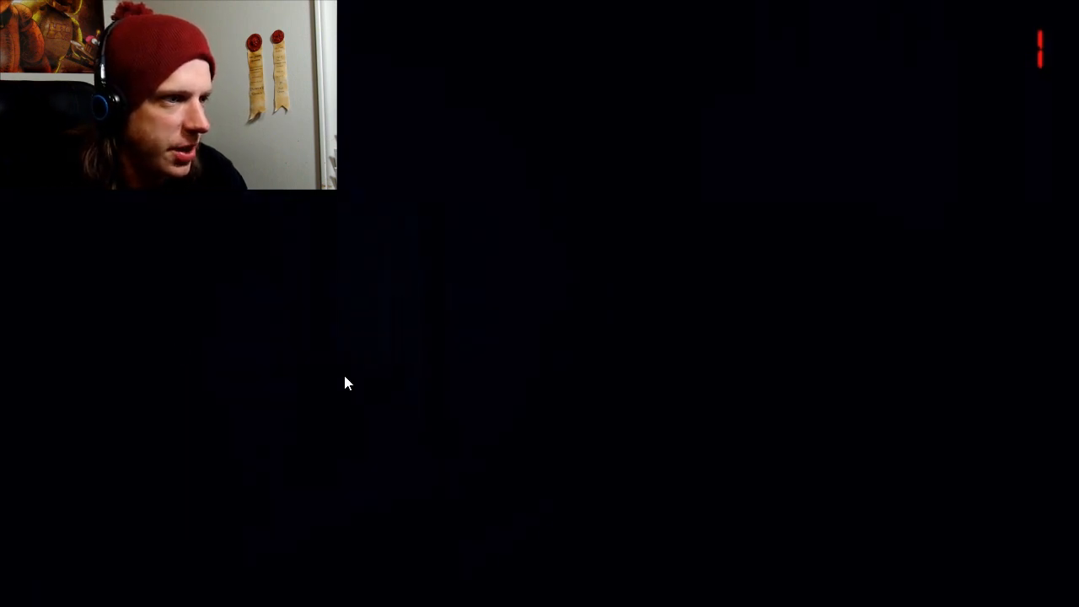
pyautogui.moveTo(497, 374)
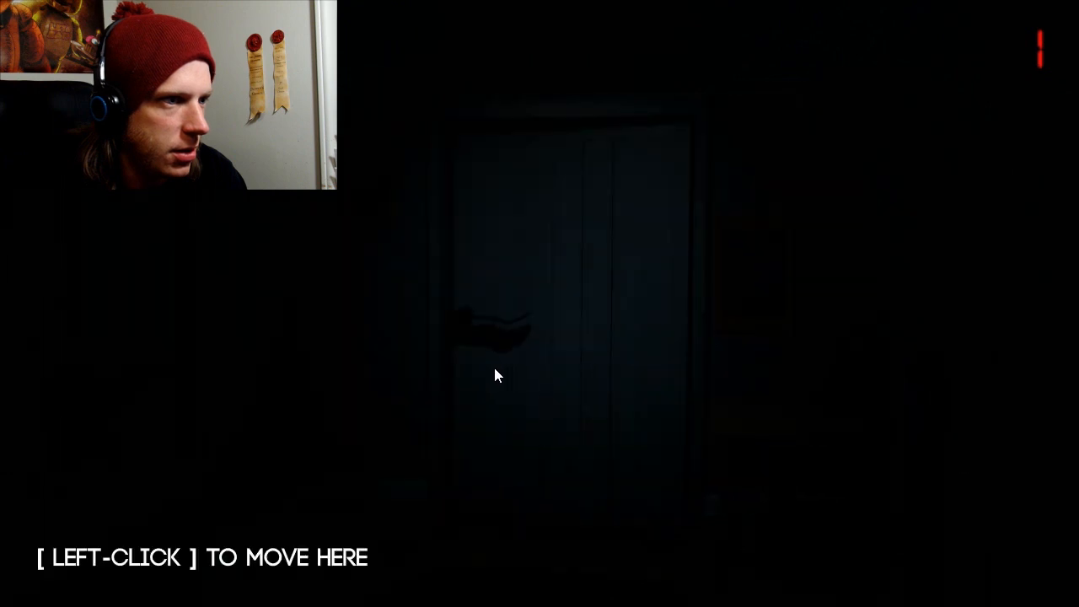
pyautogui.click(497, 374)
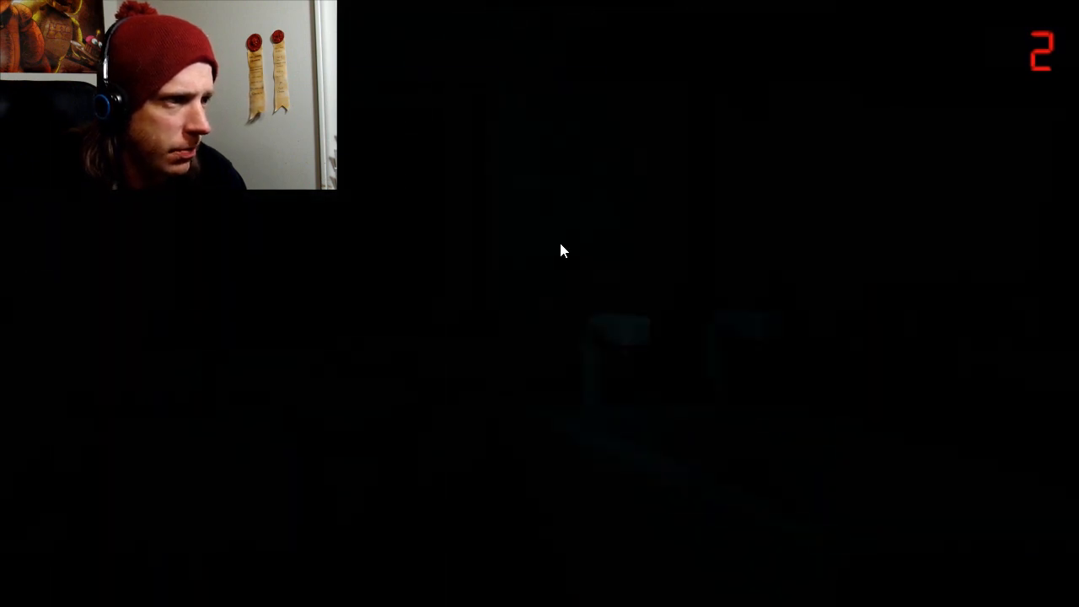
pyautogui.moveTo(621, 320)
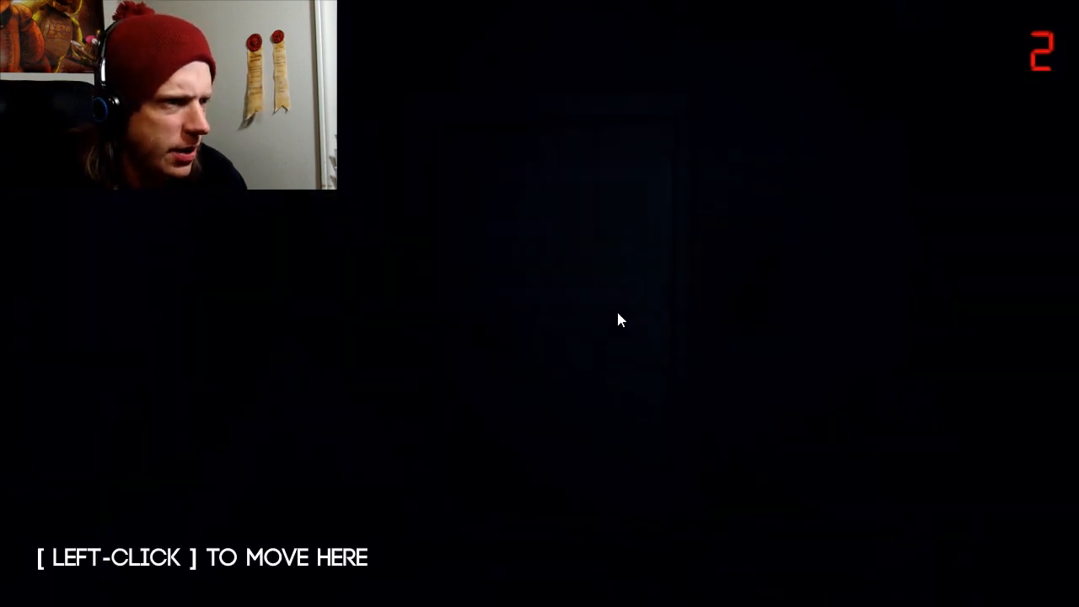
pyautogui.click(620, 320)
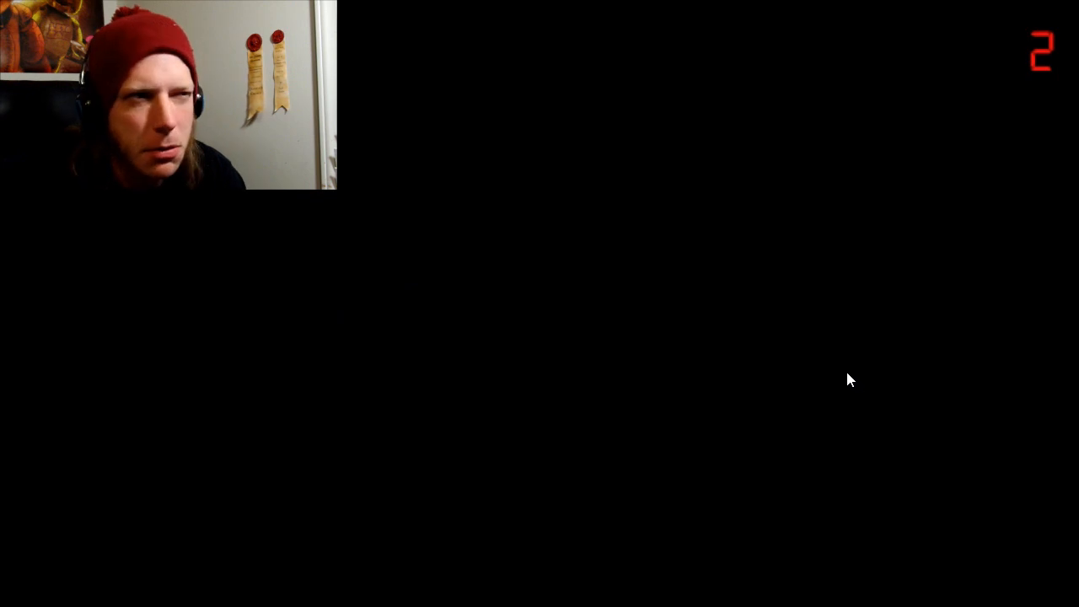
pyautogui.moveTo(597, 318)
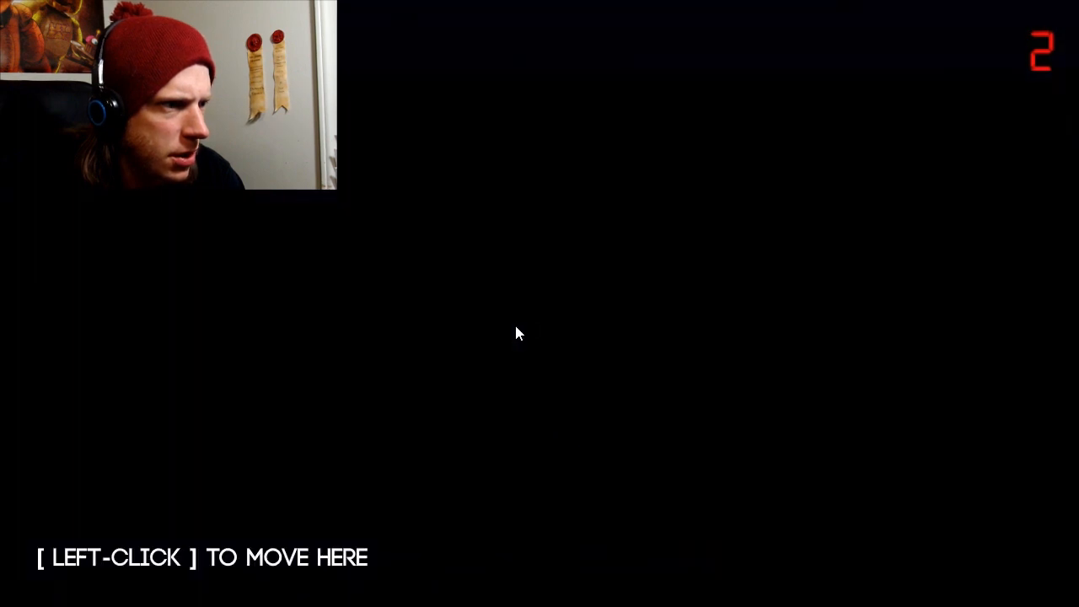
# - Walk further into the darkness as the hour counter climbs toward 4
pyautogui.click(520, 334)
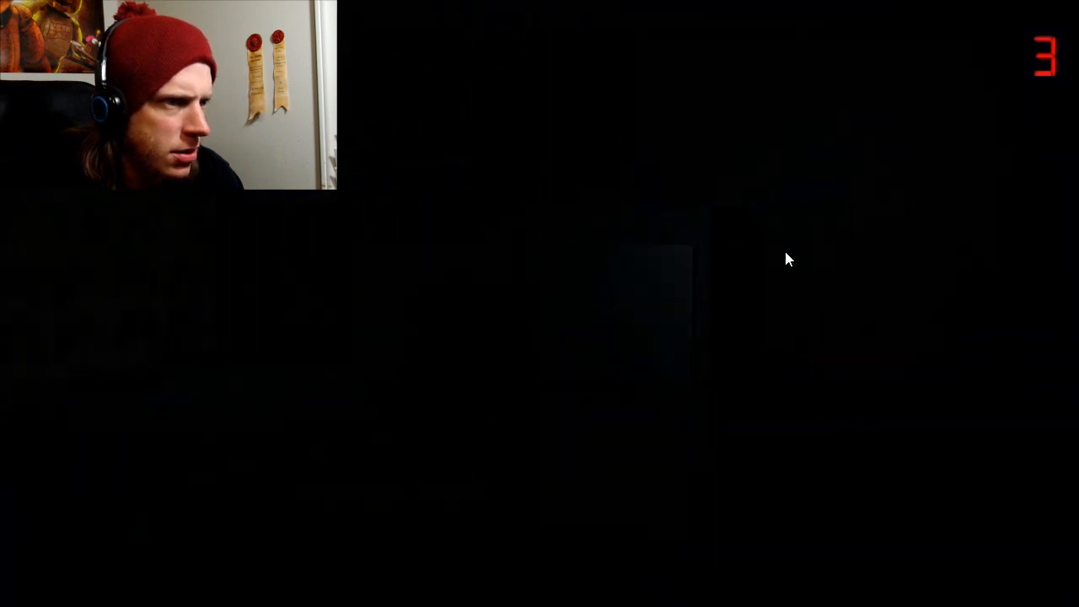
pyautogui.moveTo(712, 403)
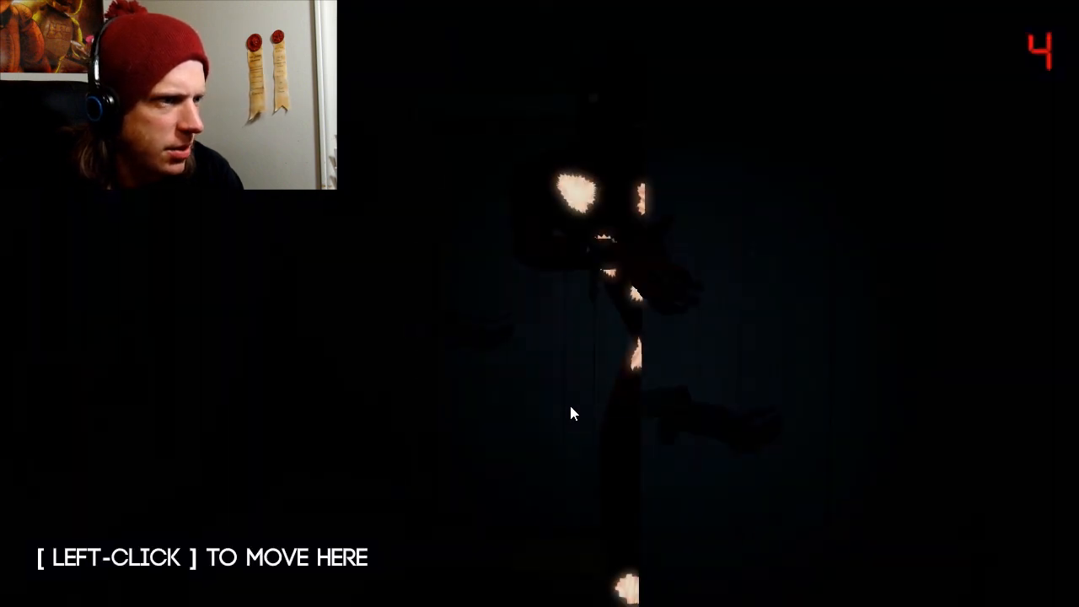
# - Back away from the glowing-eyed animatronic and move through the closed door ahead
pyautogui.click(571, 413)
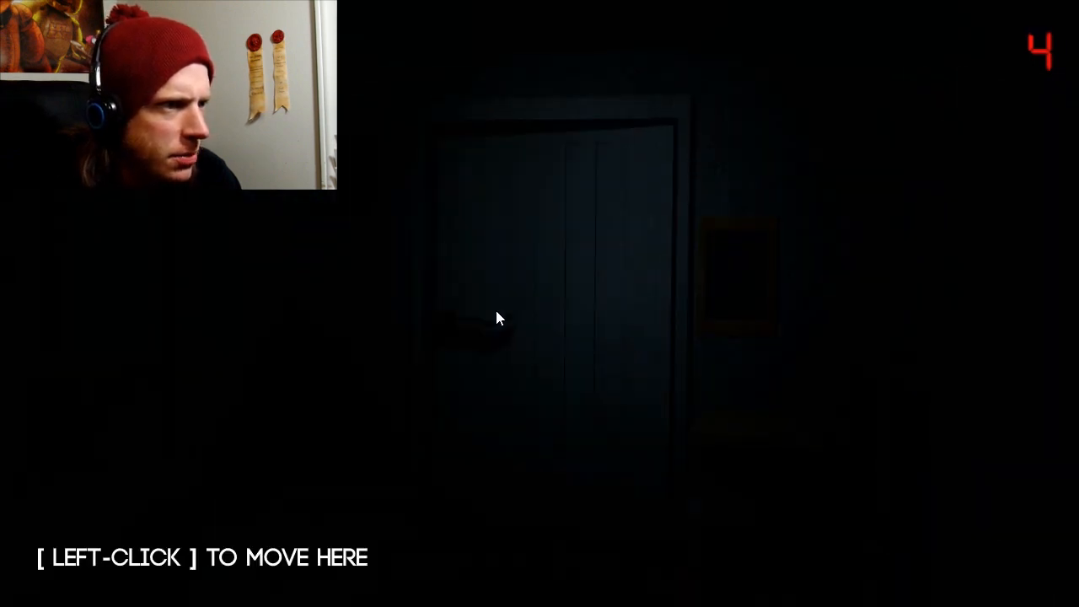
pyautogui.click(497, 319)
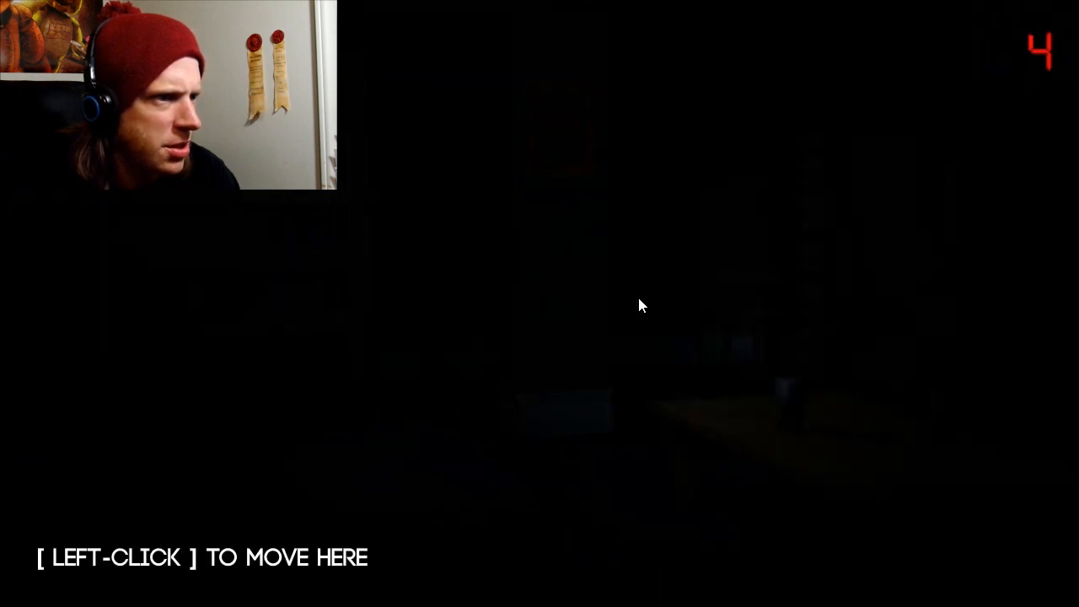
# - Move deeper into the room and face the dark doorway as hour 5 arrives
pyautogui.click(640, 305)
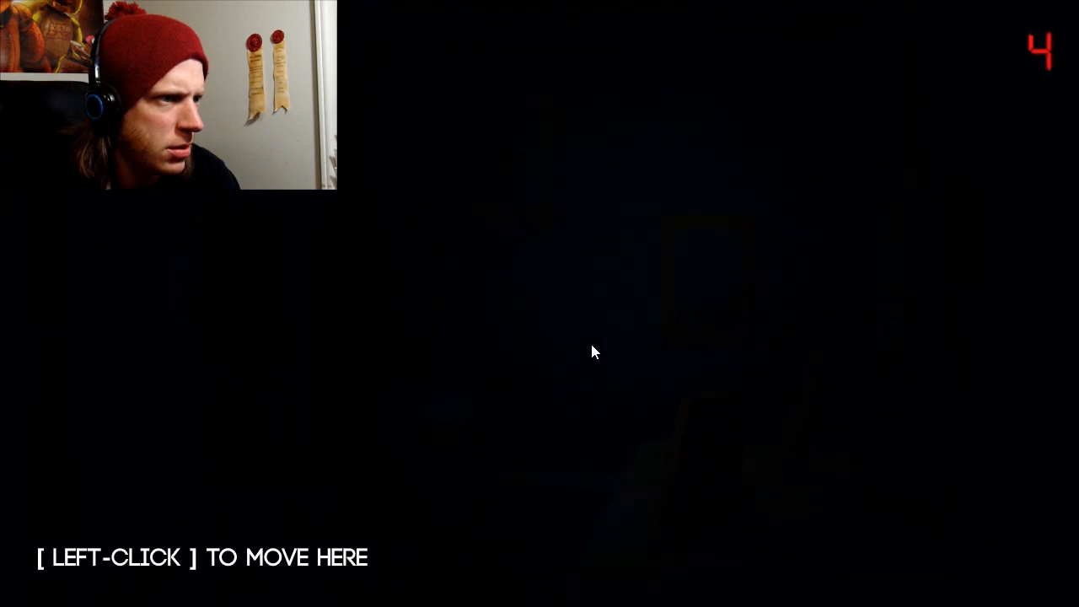
pyautogui.click(593, 352)
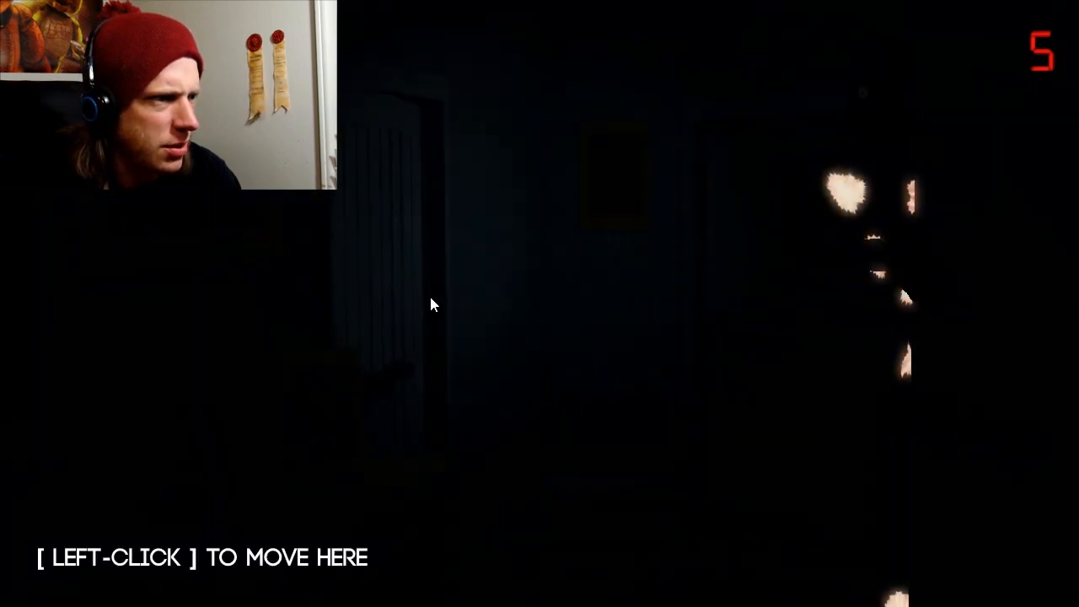
# - Retreat from the glowing eyes toward the closed door, then turn back to face the now-empty dark doorway at hour 5
pyautogui.click(429, 304)
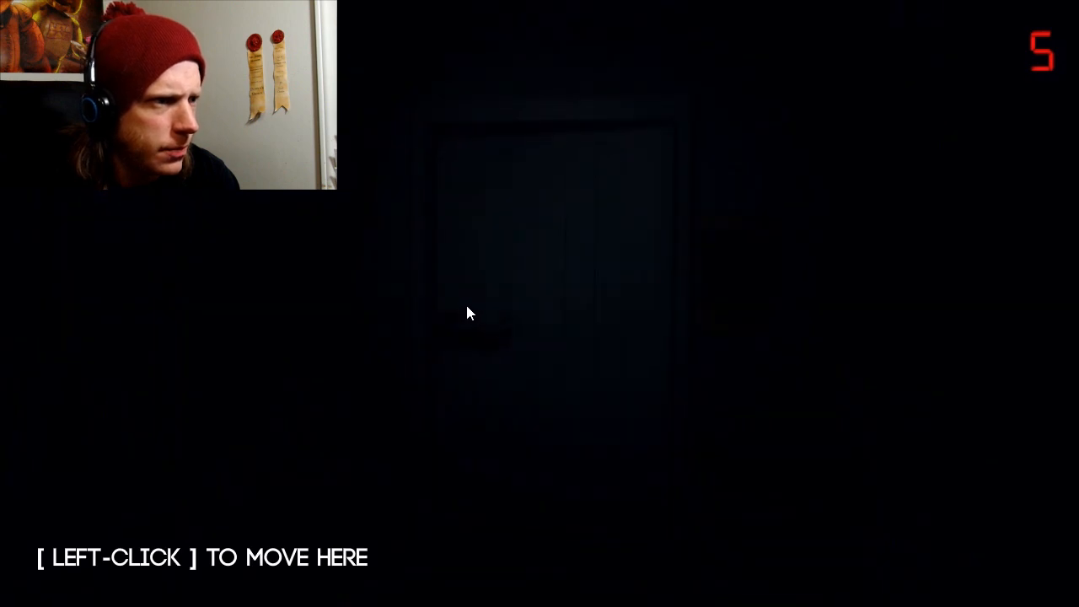
pyautogui.click(469, 313)
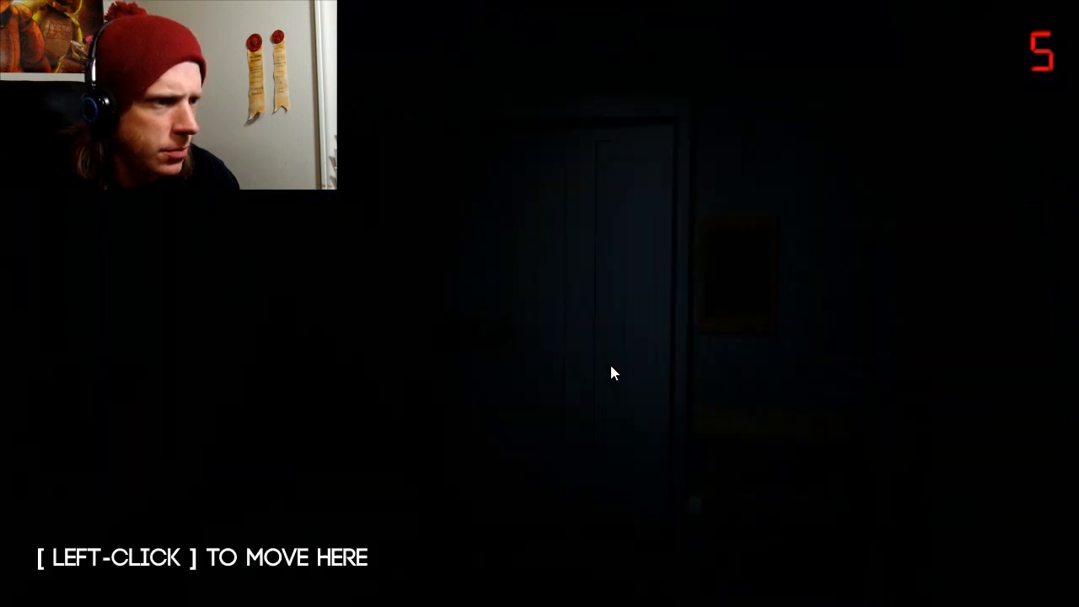
pyautogui.click(614, 374)
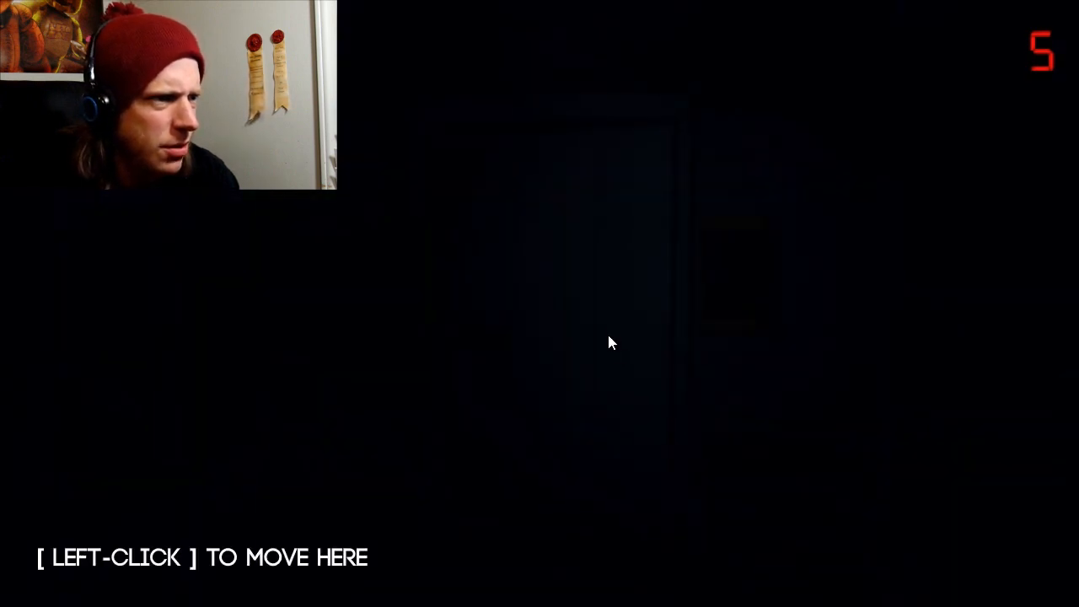
pyautogui.click(611, 344)
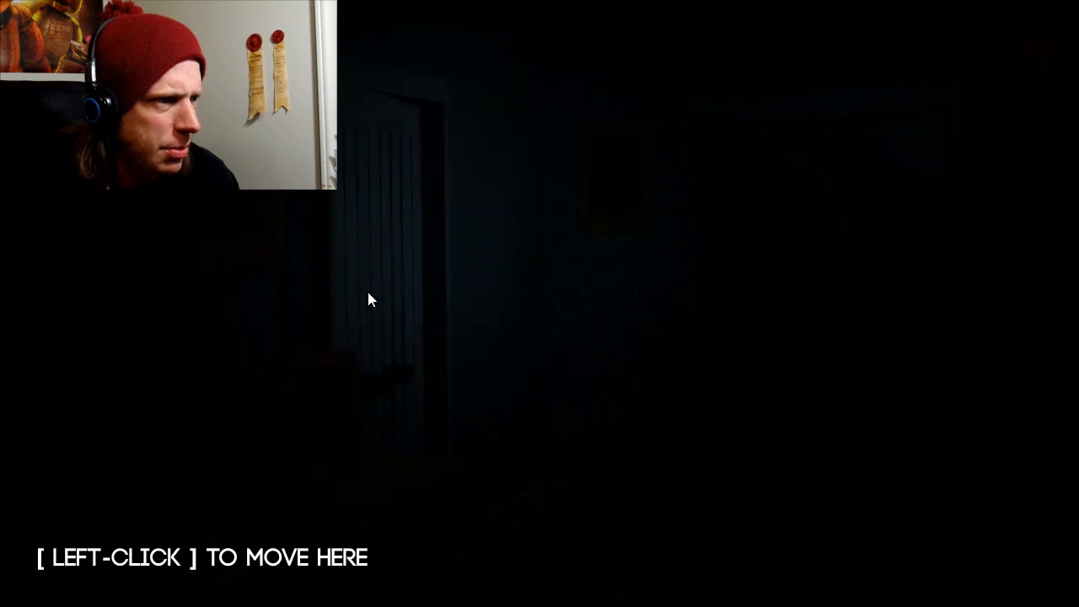